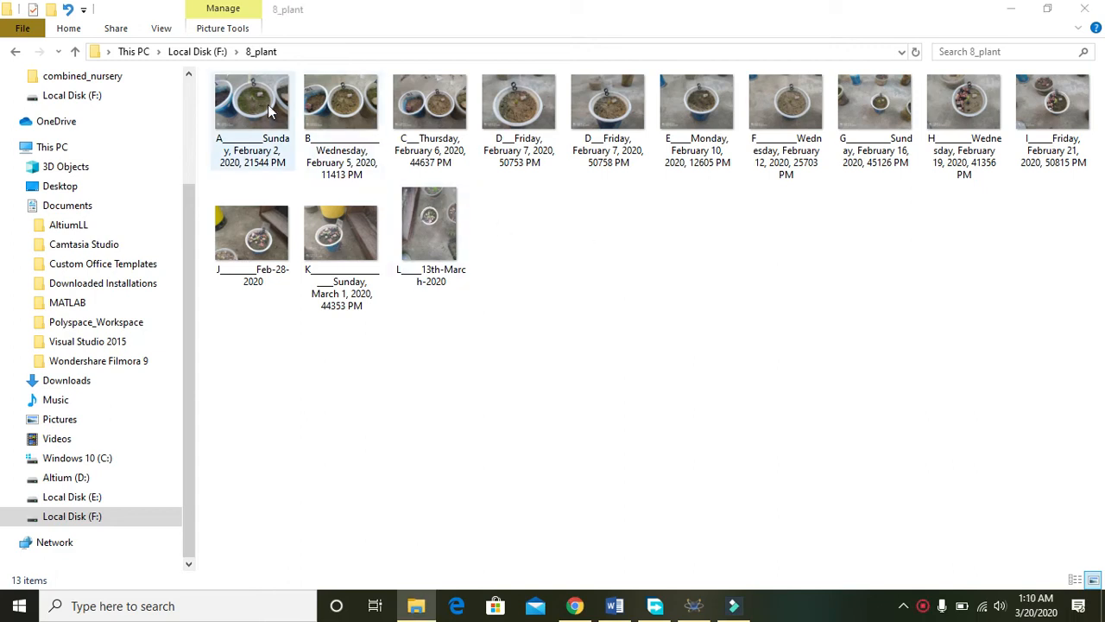
Step: Open the Sunday, February 2, 2020 plant photo from the 8_plant folder in Photos
{"action": "double_click", "coordinate": [251, 102]}
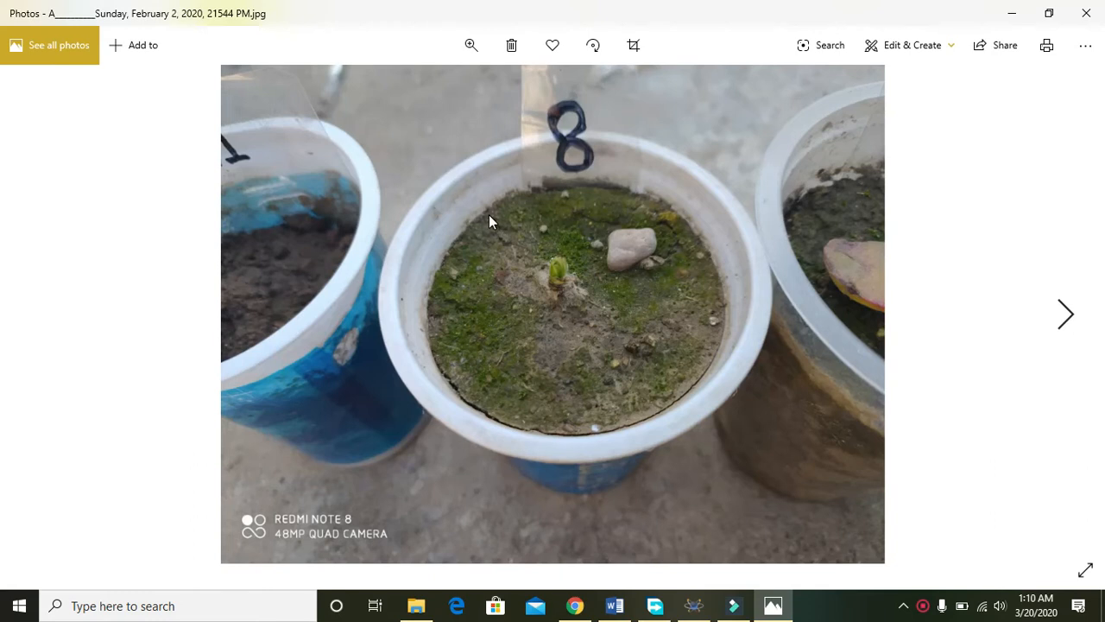
{"action": "mouse_move", "coordinate": [561, 315]}
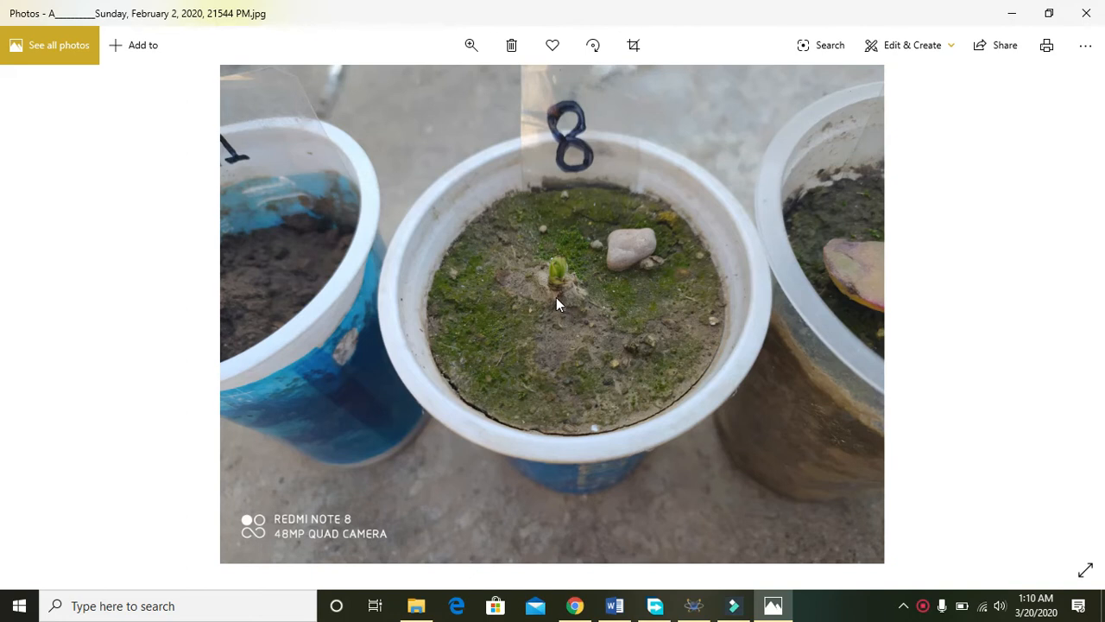
{"action": "mouse_move", "coordinate": [566, 266]}
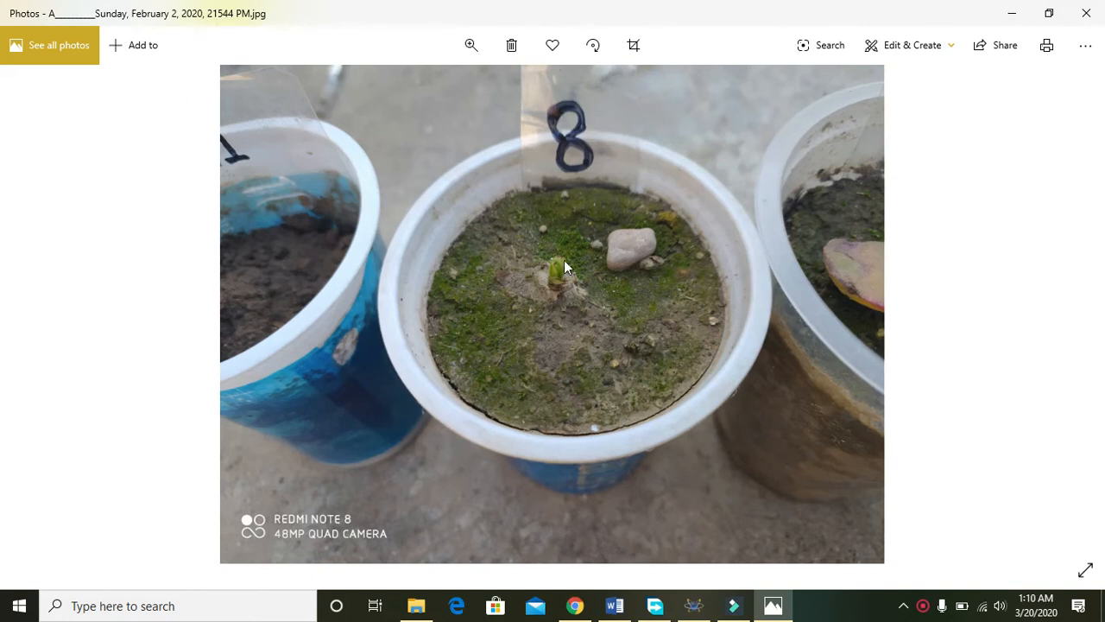
{"action": "mouse_move", "coordinate": [565, 287]}
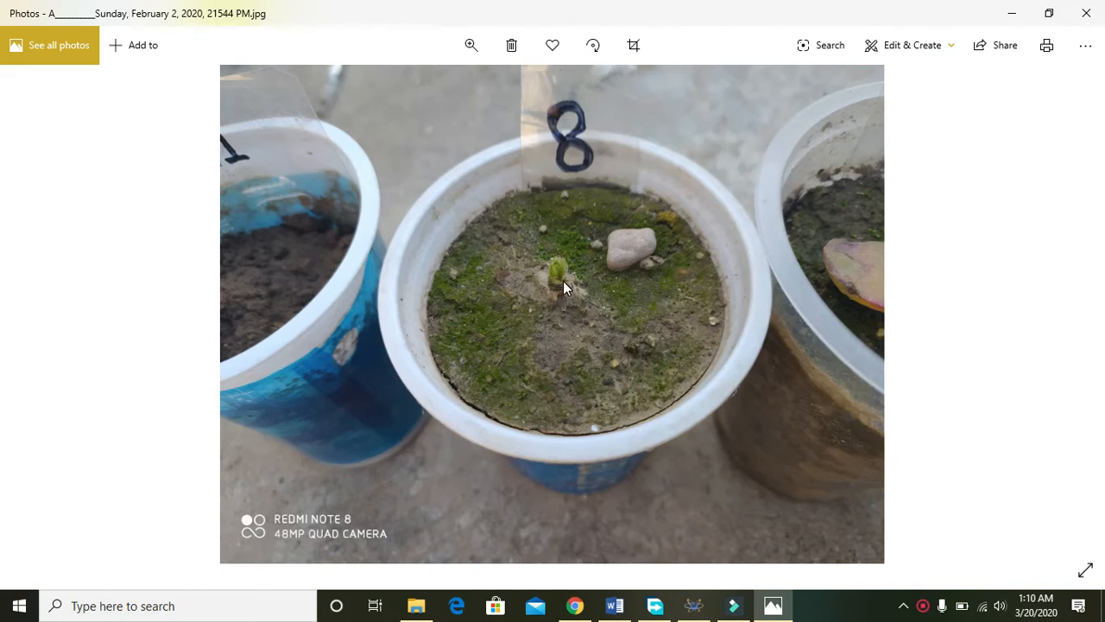
{"action": "mouse_move", "coordinate": [559, 290]}
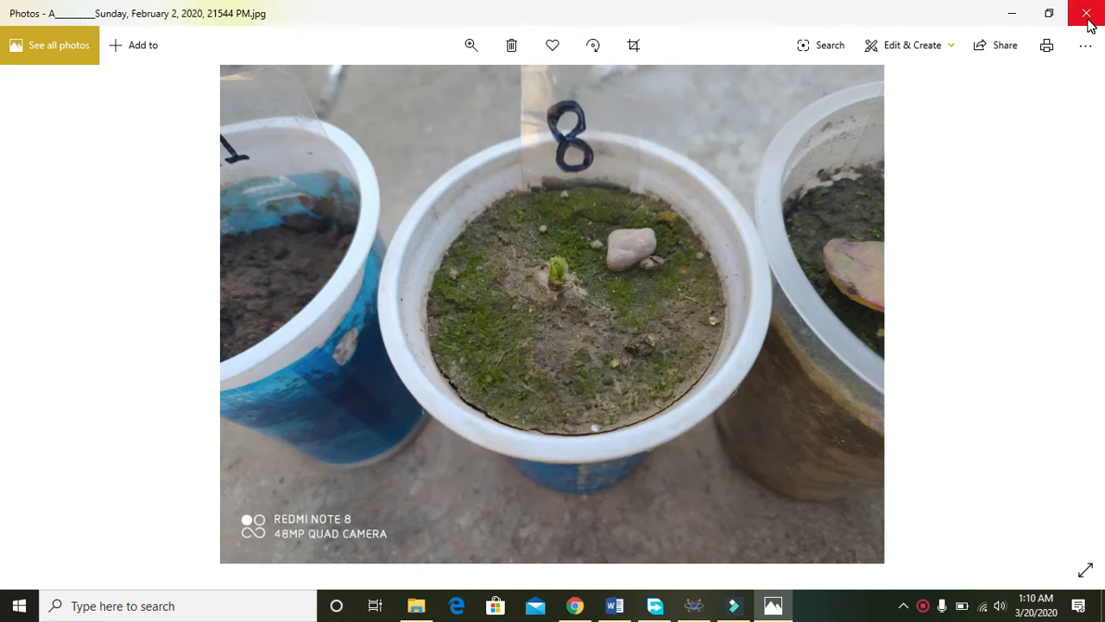
Step: Close the February 2 photo, then view and close the February 5, 6 and 7 photos
{"action": "left_click", "coordinate": [1085, 13]}
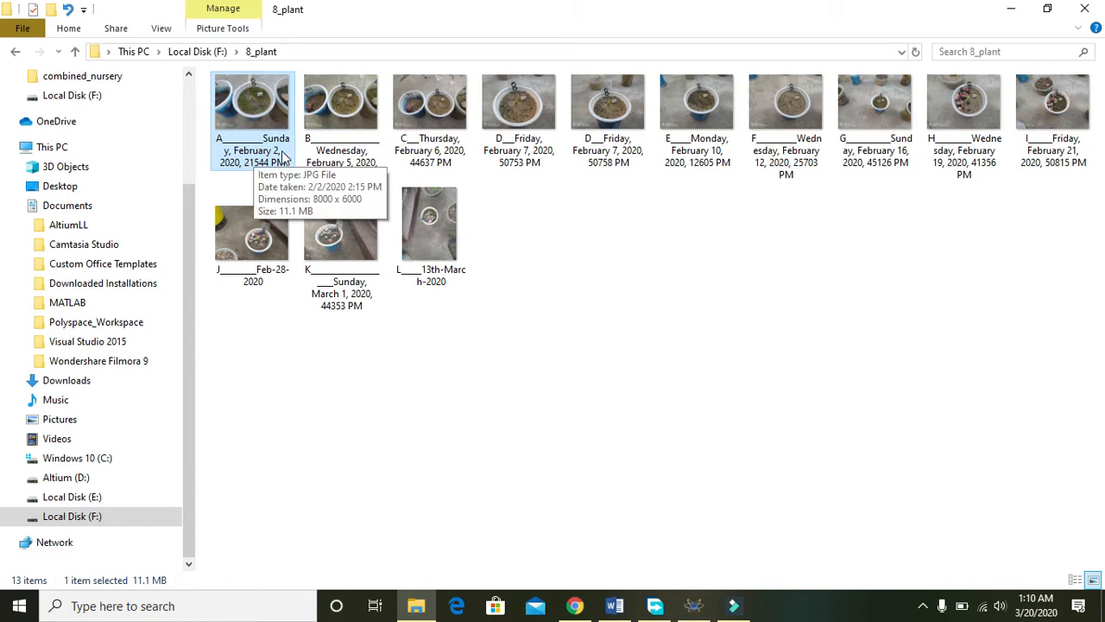
{"action": "mouse_move", "coordinate": [341, 103]}
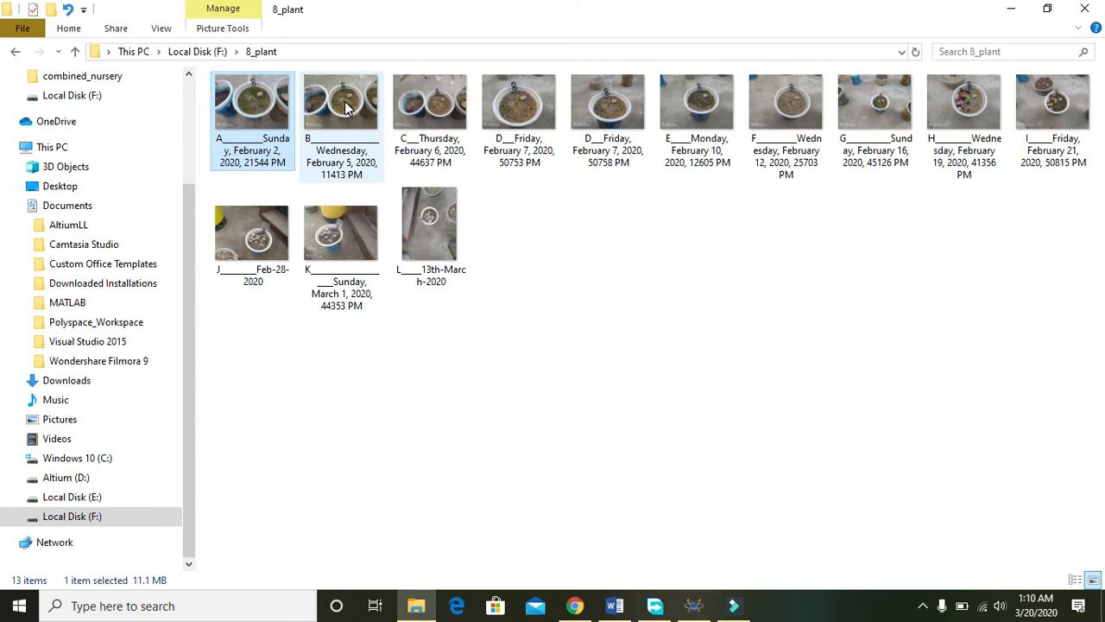
{"action": "double_click", "coordinate": [340, 101]}
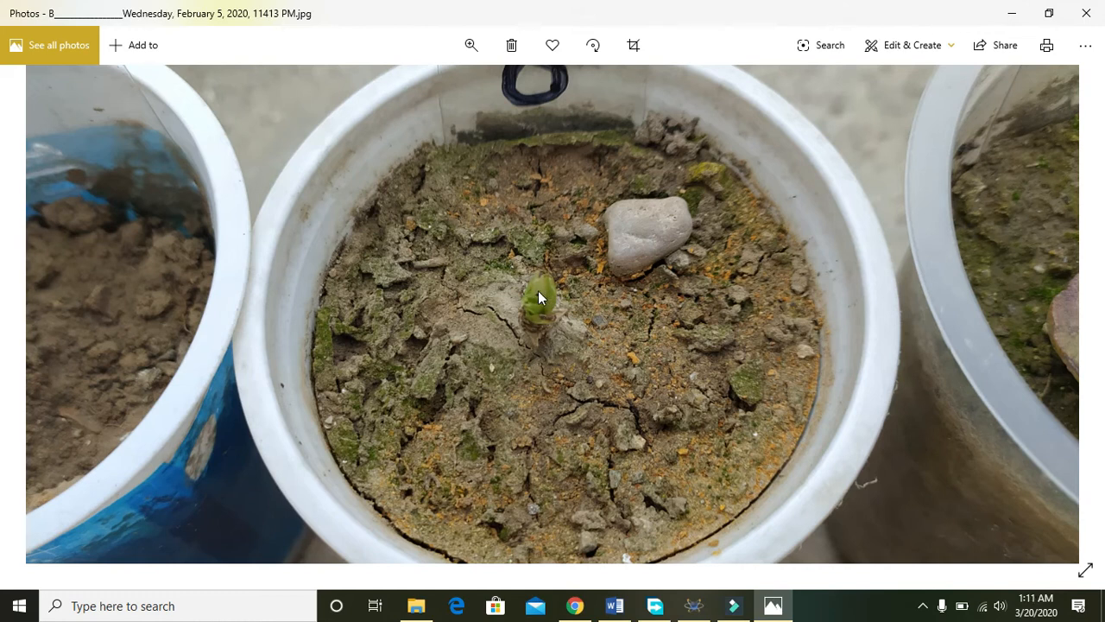
{"action": "mouse_move", "coordinate": [1076, 381]}
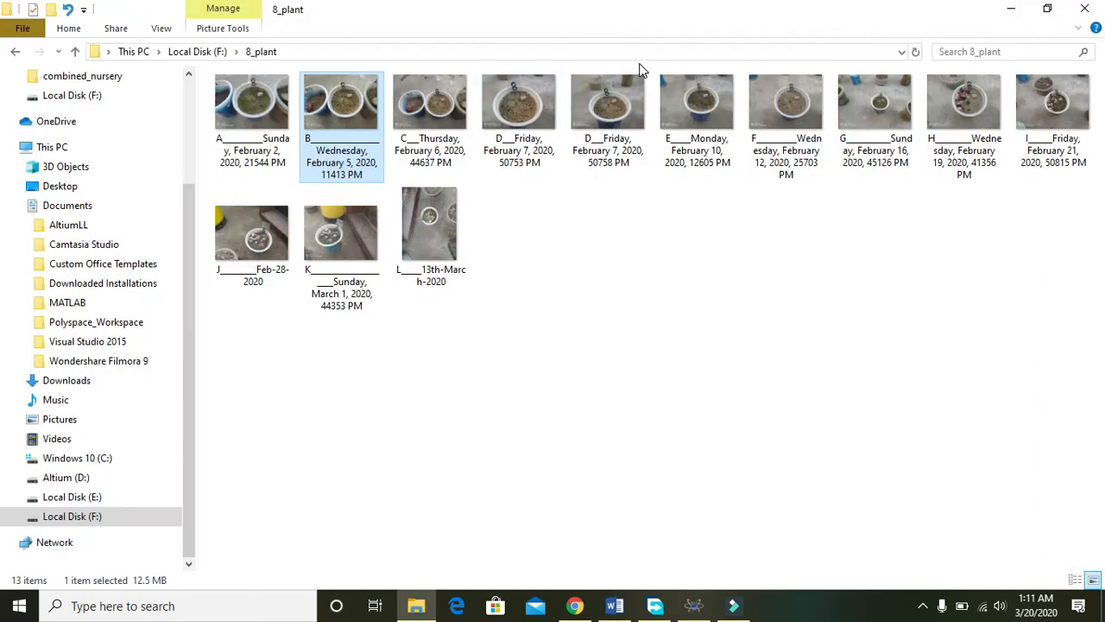
{"action": "left_click", "coordinate": [430, 101]}
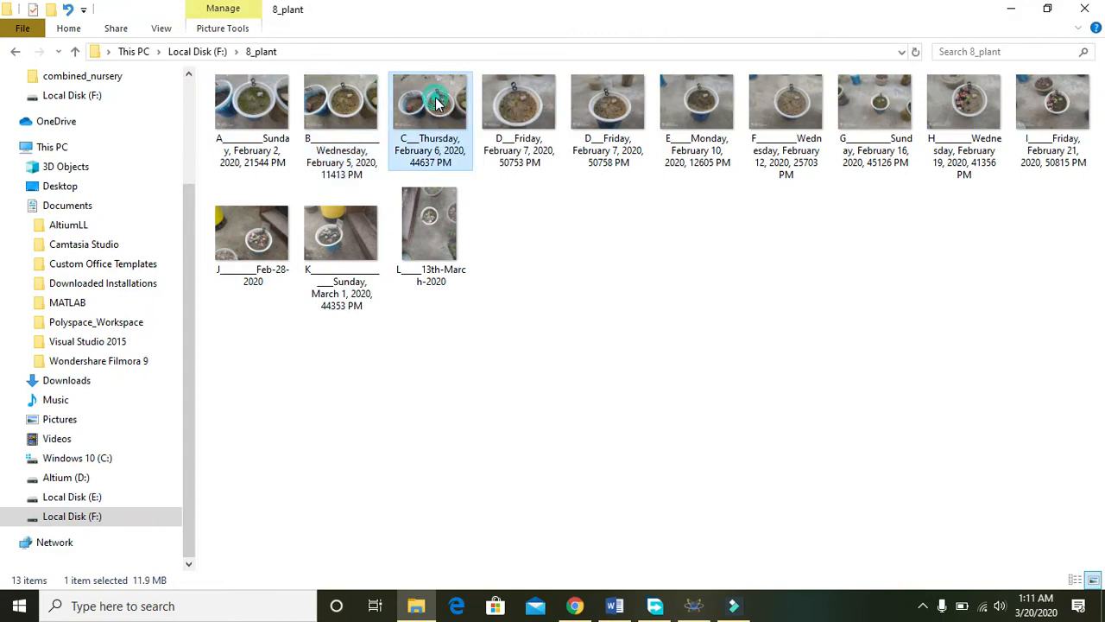
{"action": "double_click", "coordinate": [430, 101]}
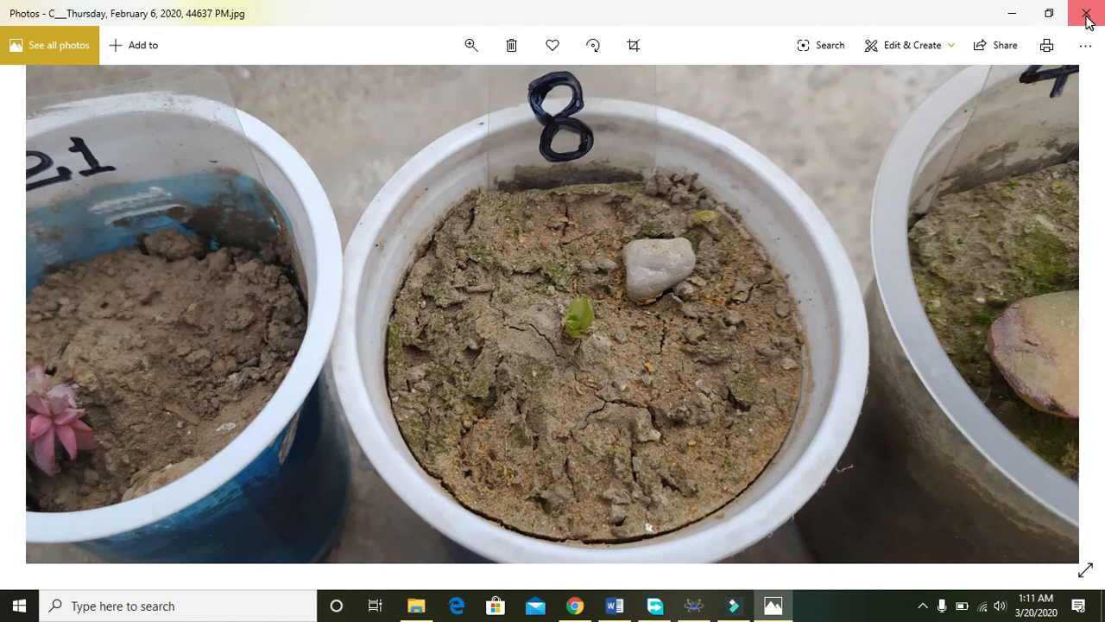
{"action": "left_click", "coordinate": [1087, 13]}
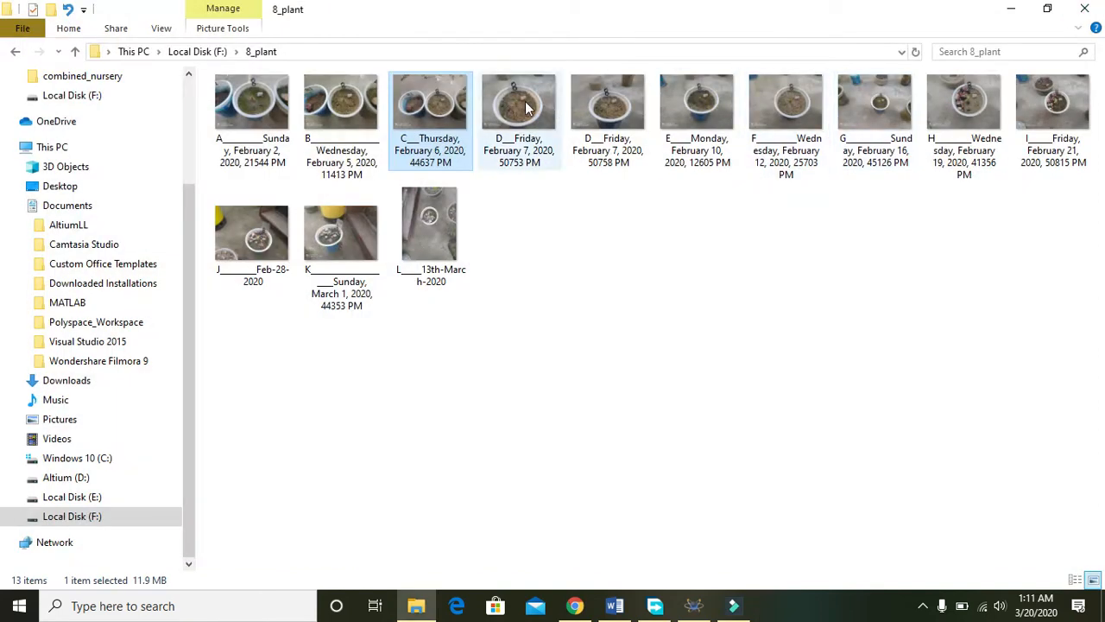
{"action": "left_click", "coordinate": [519, 101]}
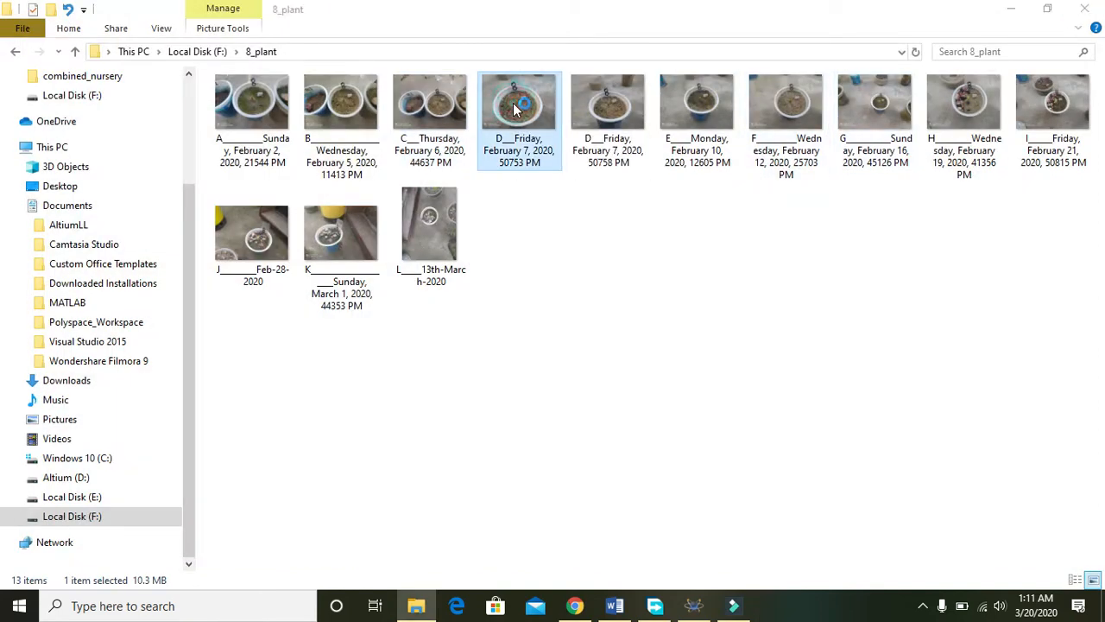
{"action": "double_click", "coordinate": [519, 104]}
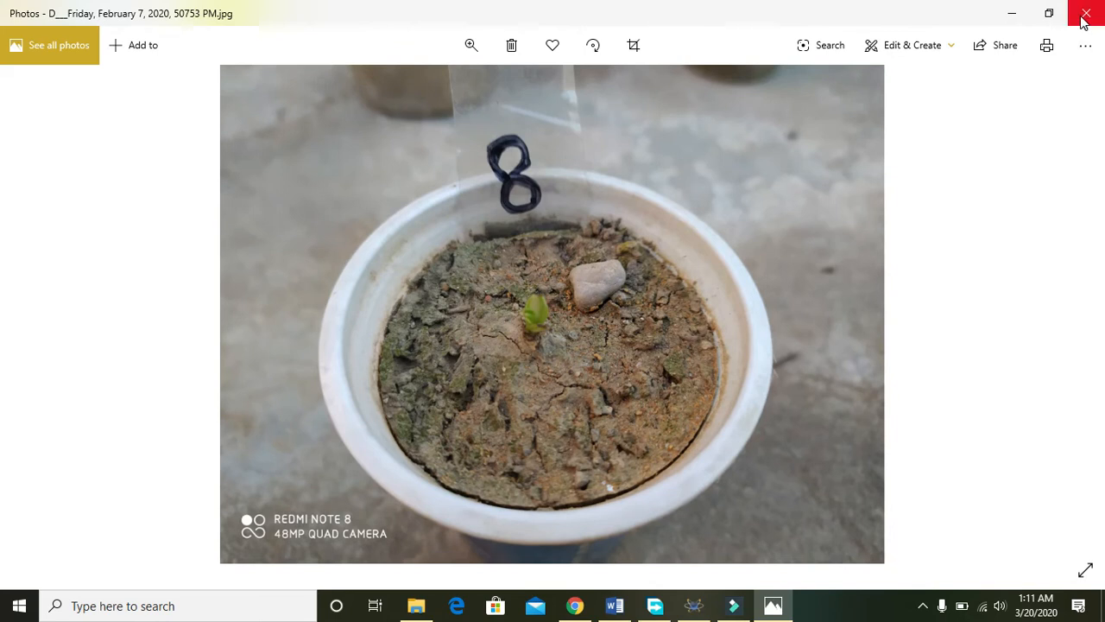
{"action": "left_click", "coordinate": [1085, 15]}
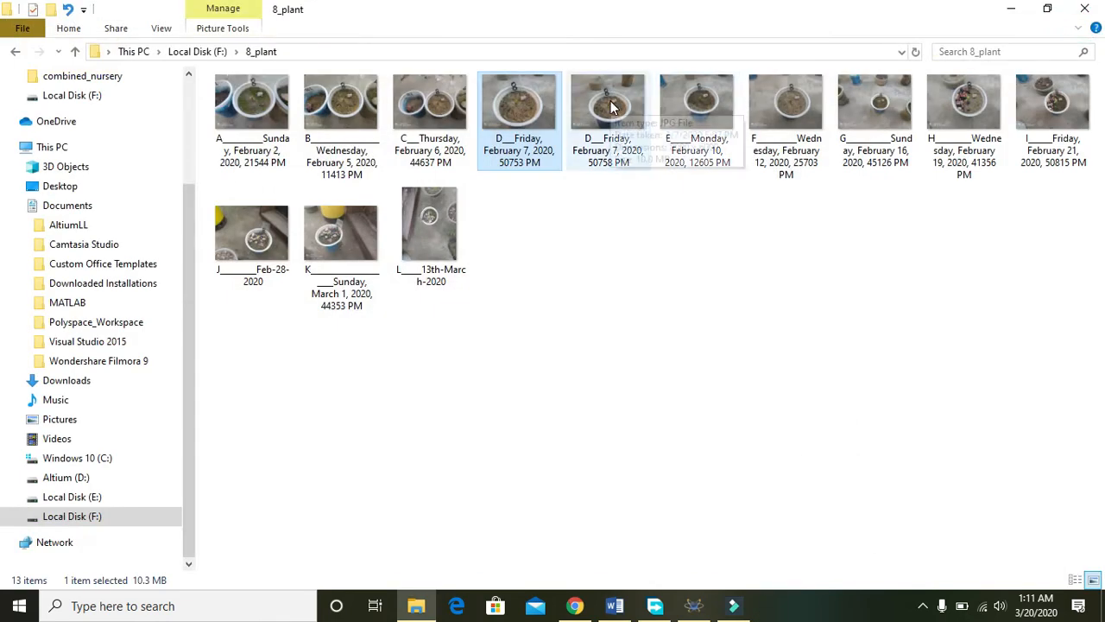
{"action": "mouse_move", "coordinate": [733, 144]}
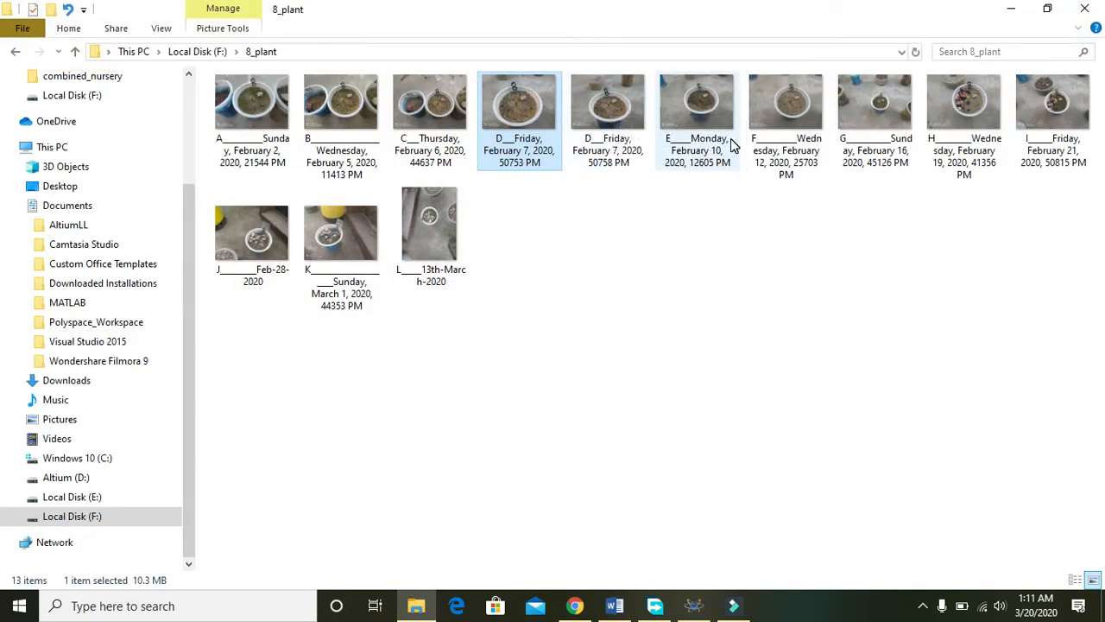
{"action": "mouse_move", "coordinate": [696, 104]}
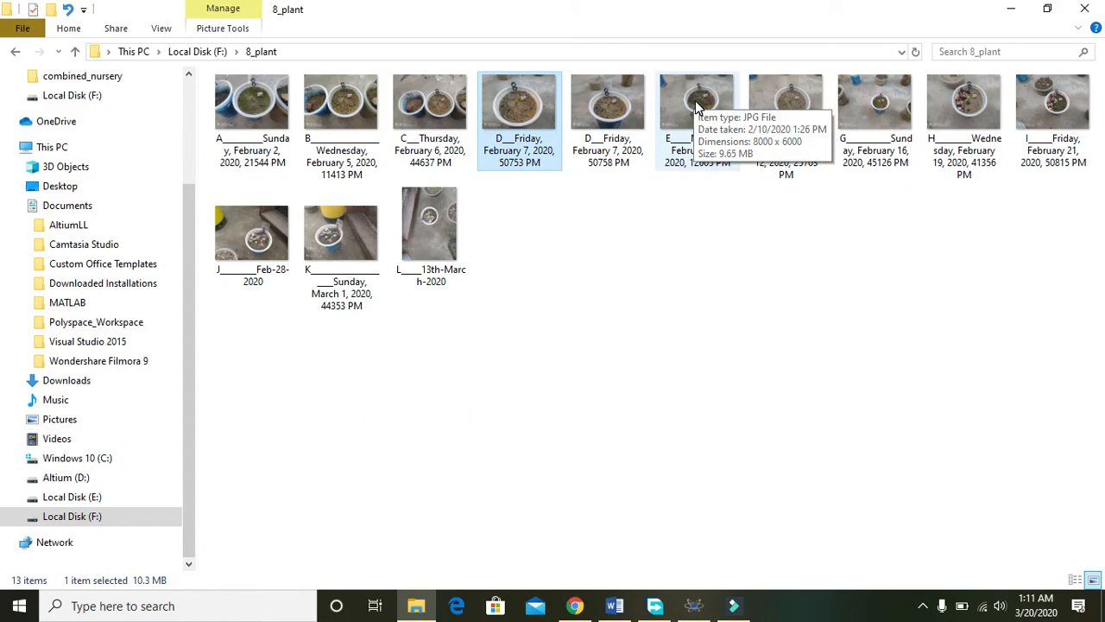
Step: Open the February 10 and 12 photos, then advance to the February 19 photo
{"action": "double_click", "coordinate": [698, 102]}
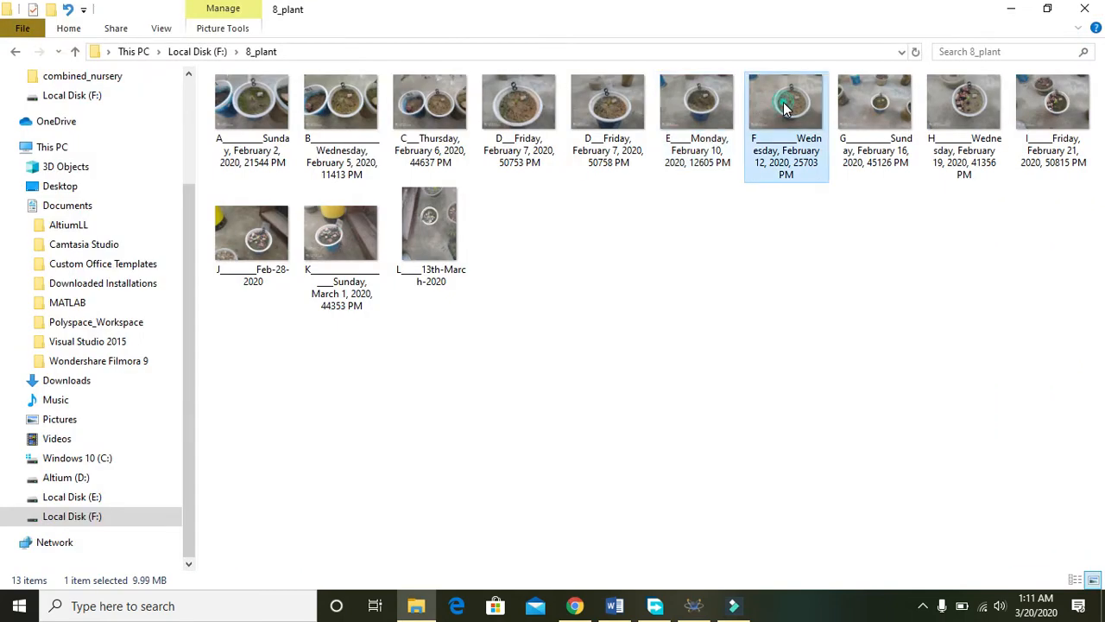
{"action": "double_click", "coordinate": [786, 101]}
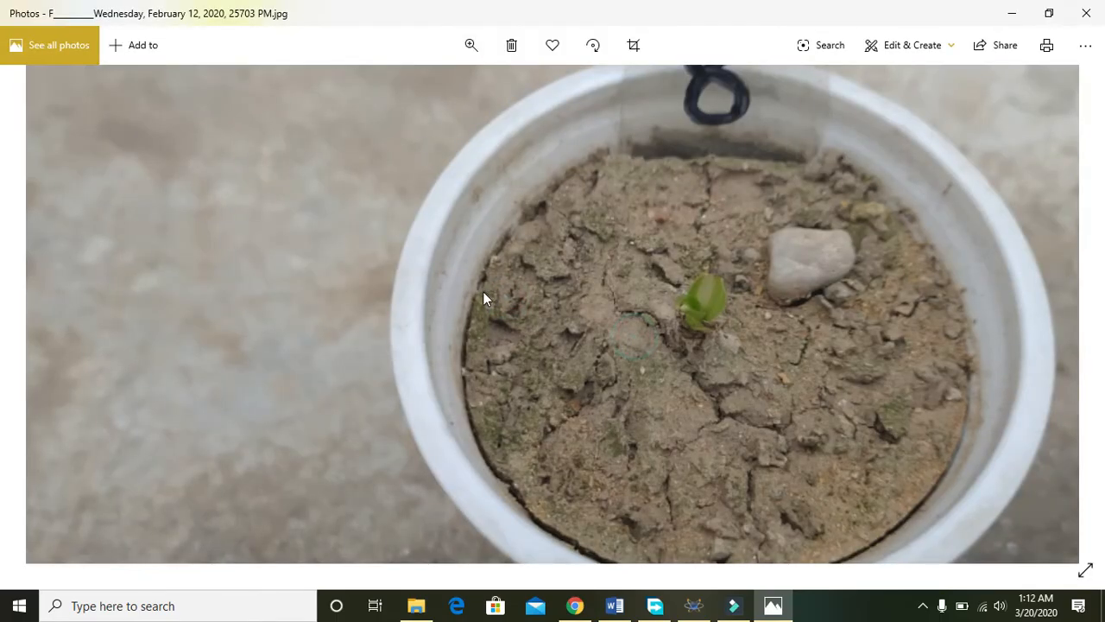
{"action": "mouse_move", "coordinate": [793, 285]}
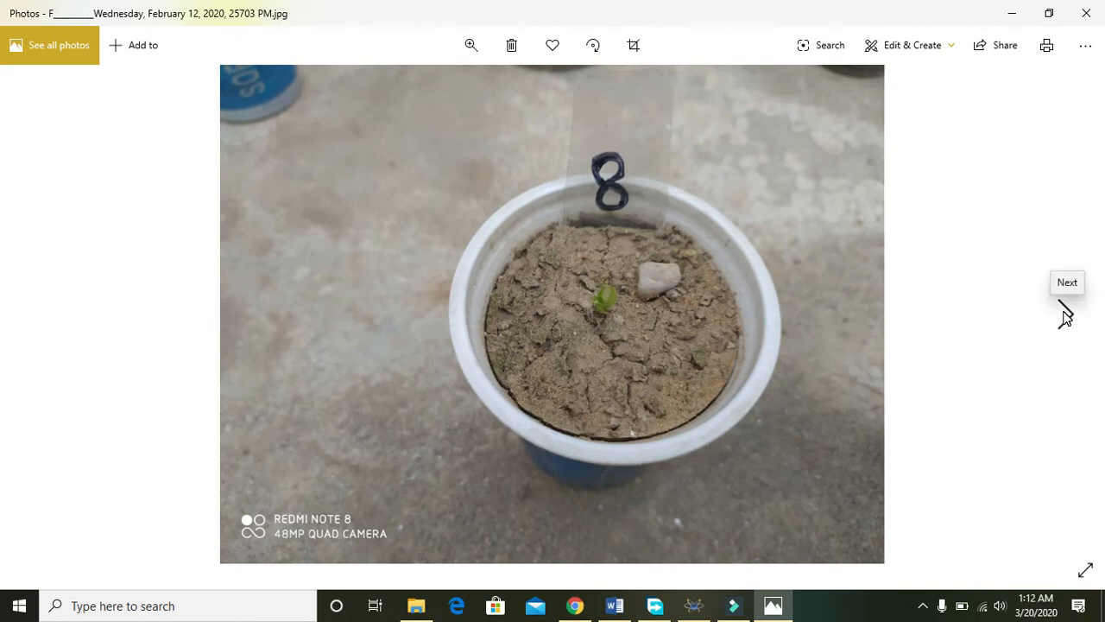
{"action": "mouse_move", "coordinate": [1066, 314]}
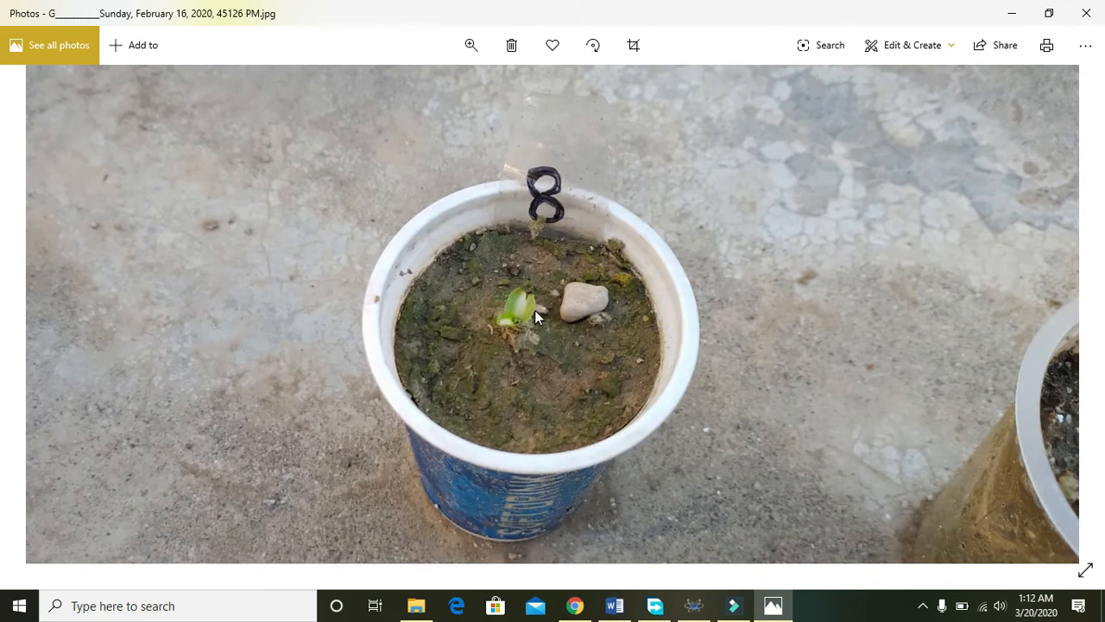
{"action": "mouse_move", "coordinate": [536, 343]}
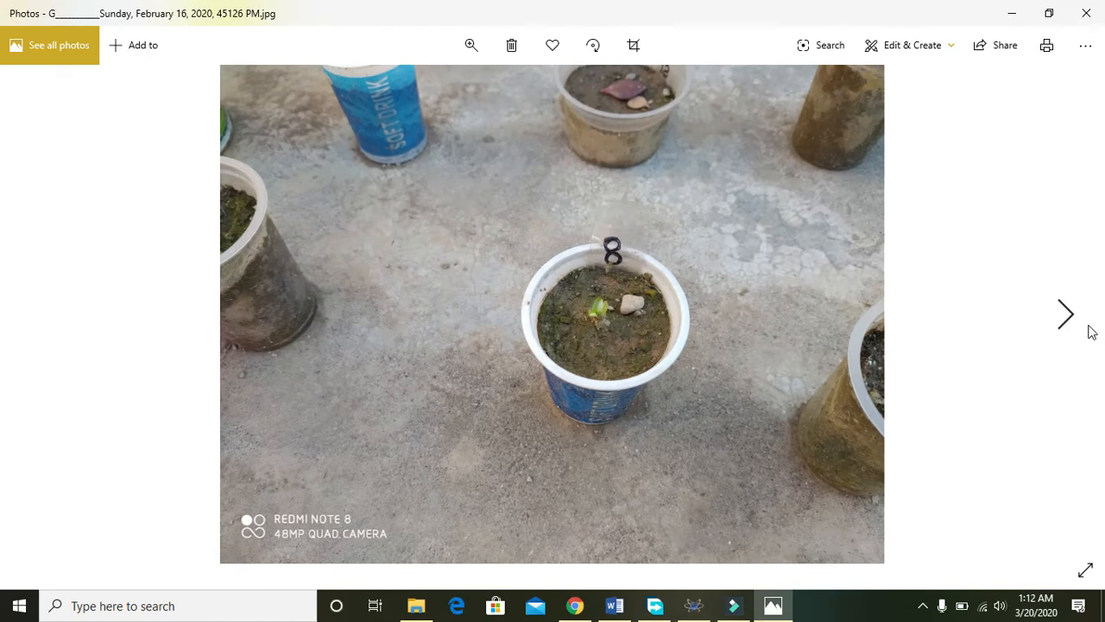
{"action": "left_click", "coordinate": [1065, 313]}
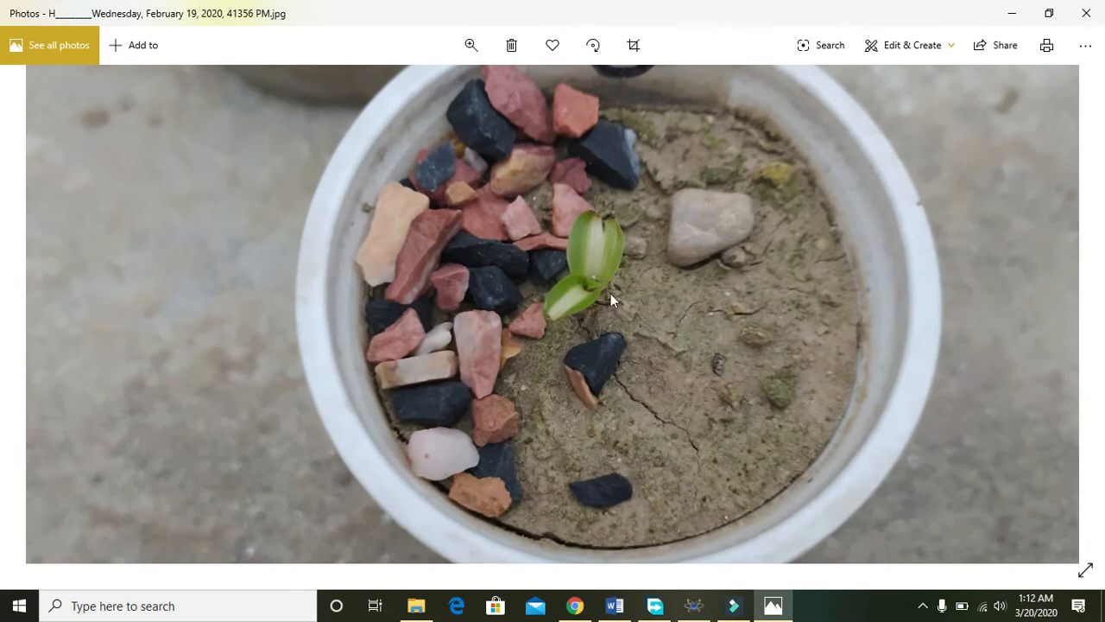
{"action": "mouse_move", "coordinate": [570, 275]}
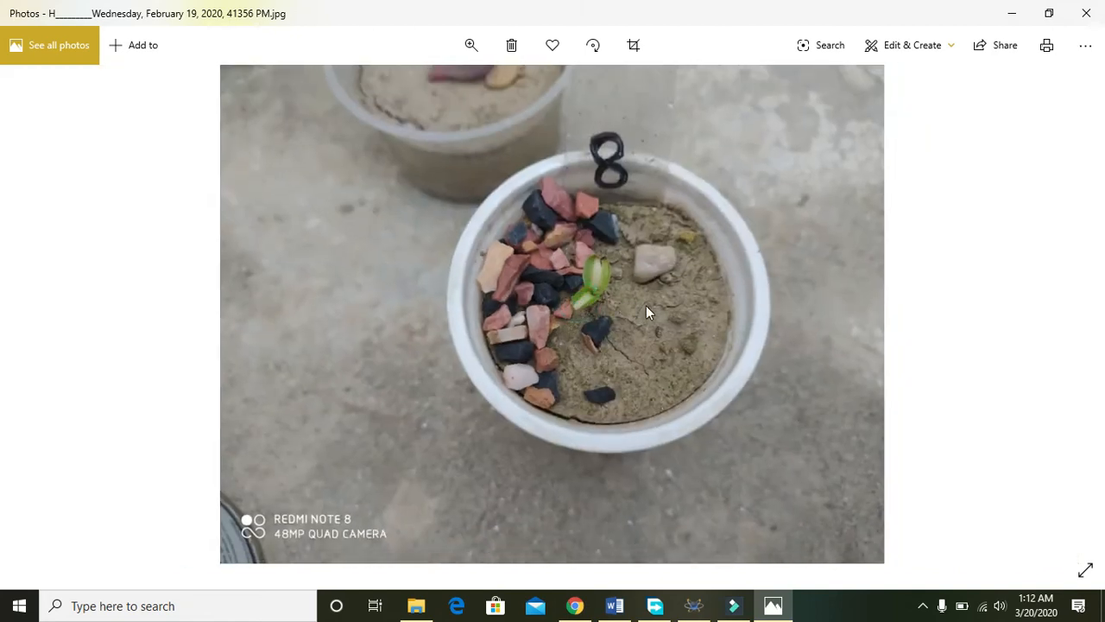
{"action": "mouse_move", "coordinate": [1062, 310]}
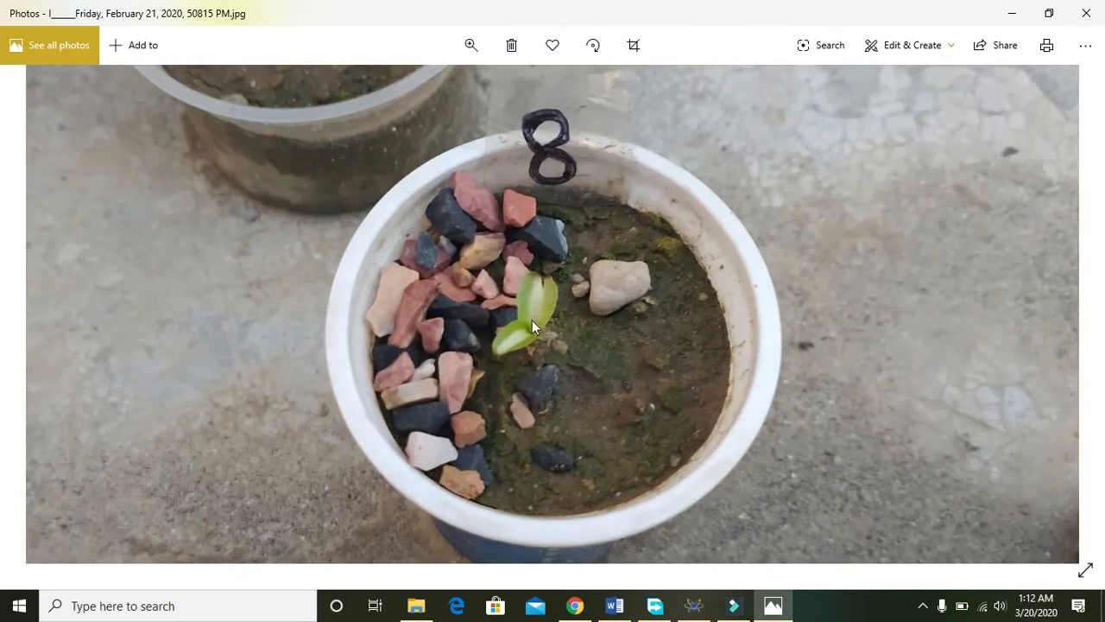
{"action": "mouse_move", "coordinate": [534, 322]}
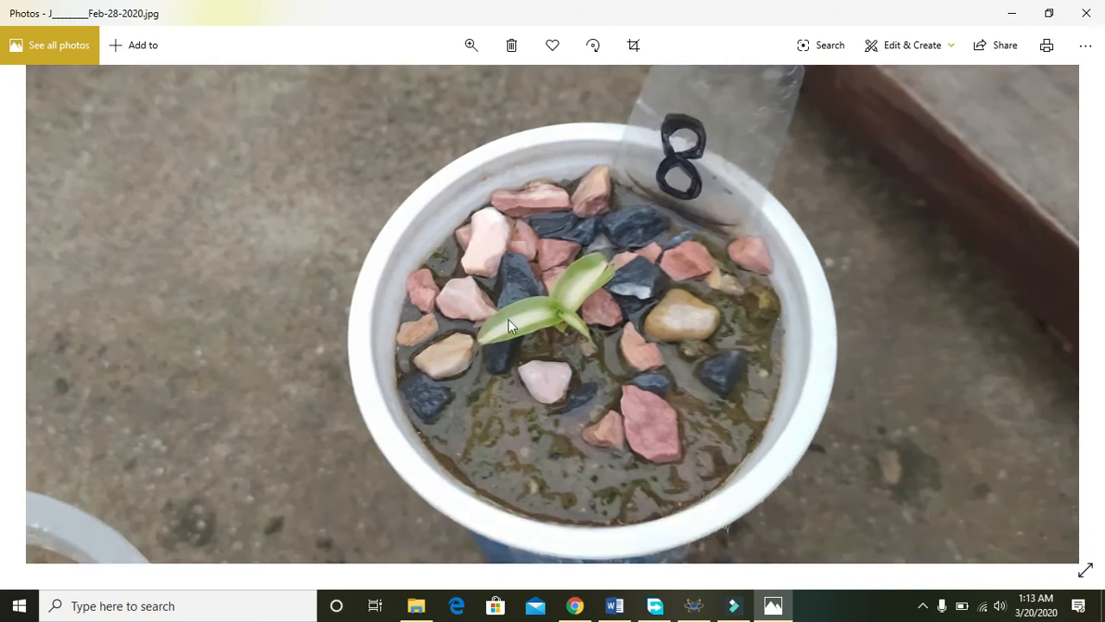
{"action": "mouse_move", "coordinate": [606, 375]}
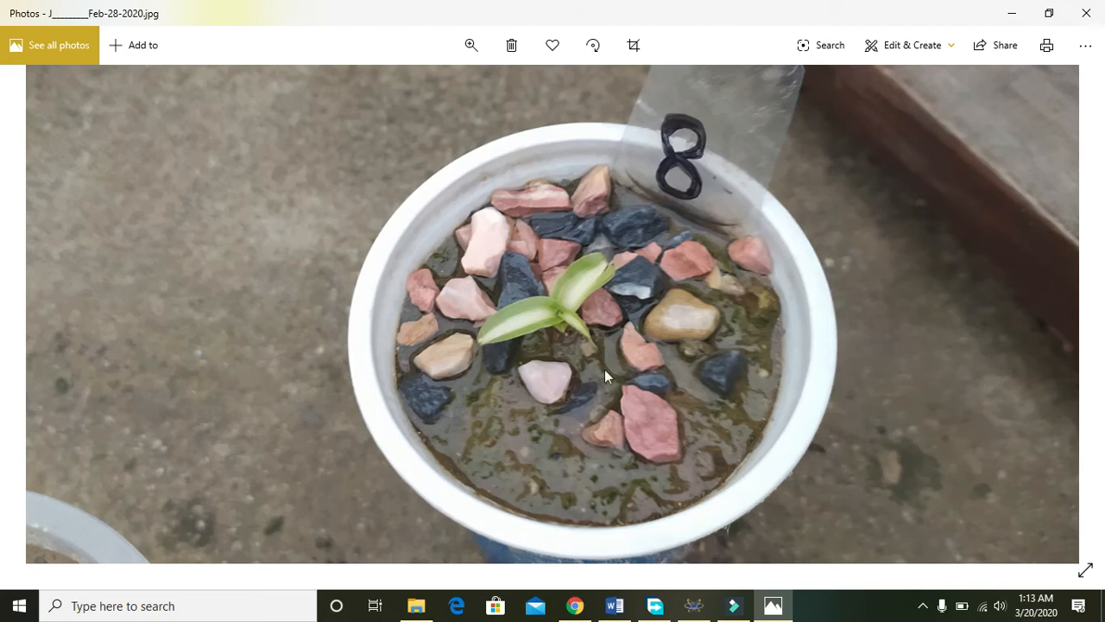
{"action": "mouse_move", "coordinate": [521, 372]}
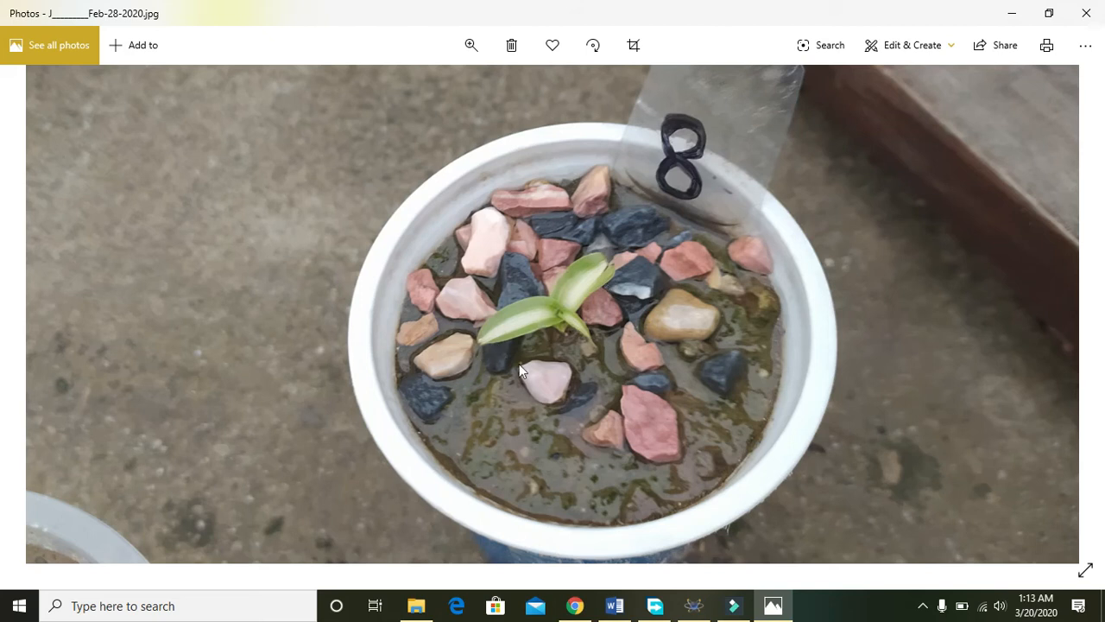
{"action": "mouse_move", "coordinate": [544, 361]}
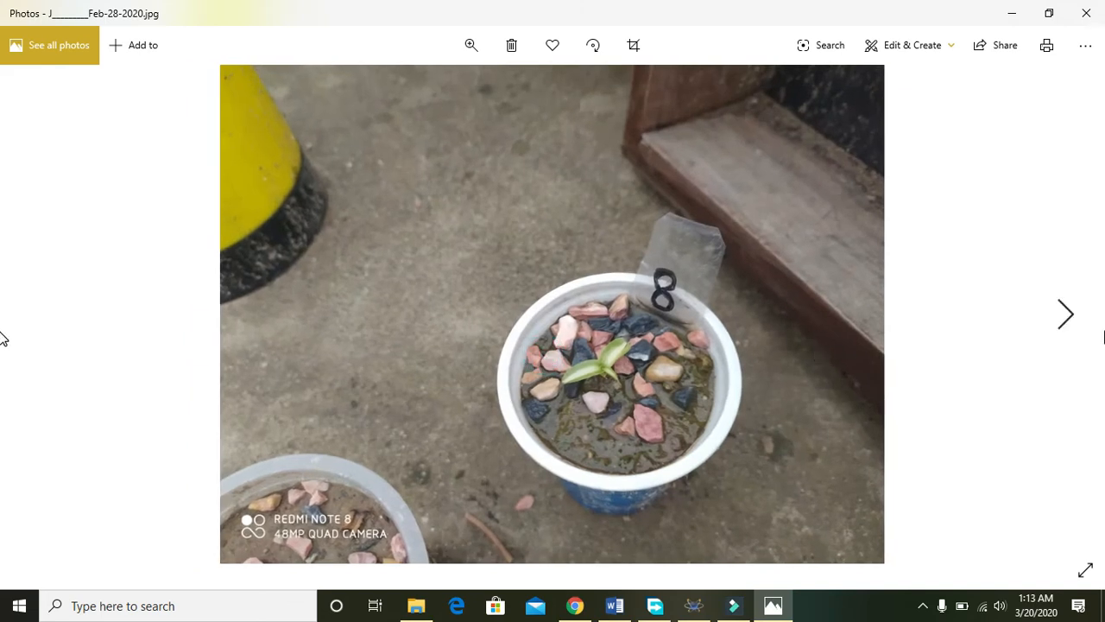
{"action": "mouse_move", "coordinate": [1068, 317]}
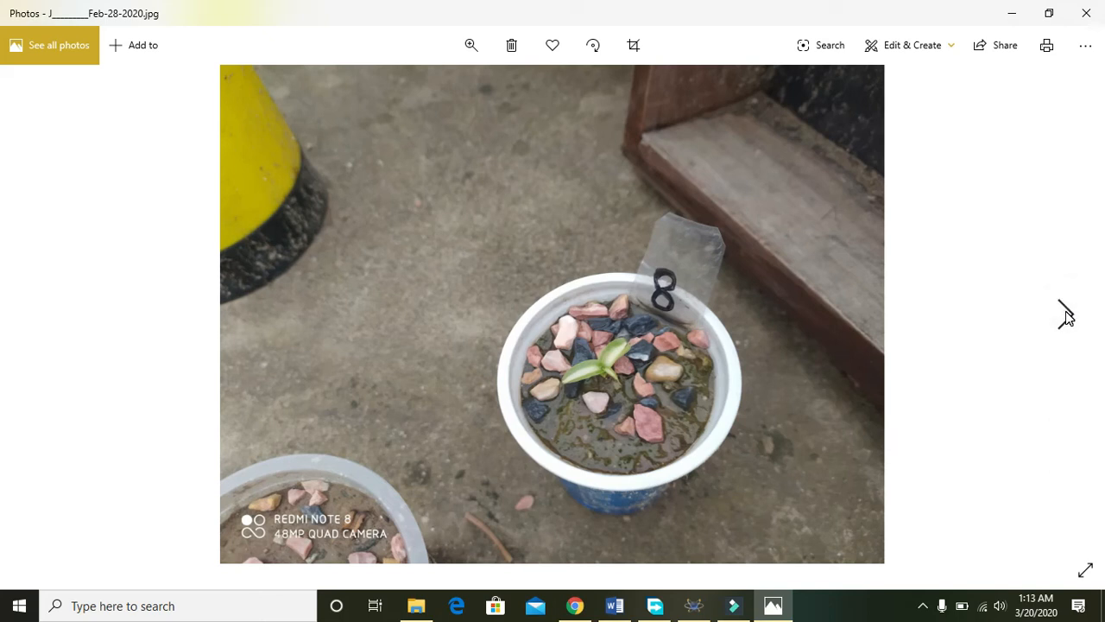
{"action": "mouse_move", "coordinate": [1068, 322]}
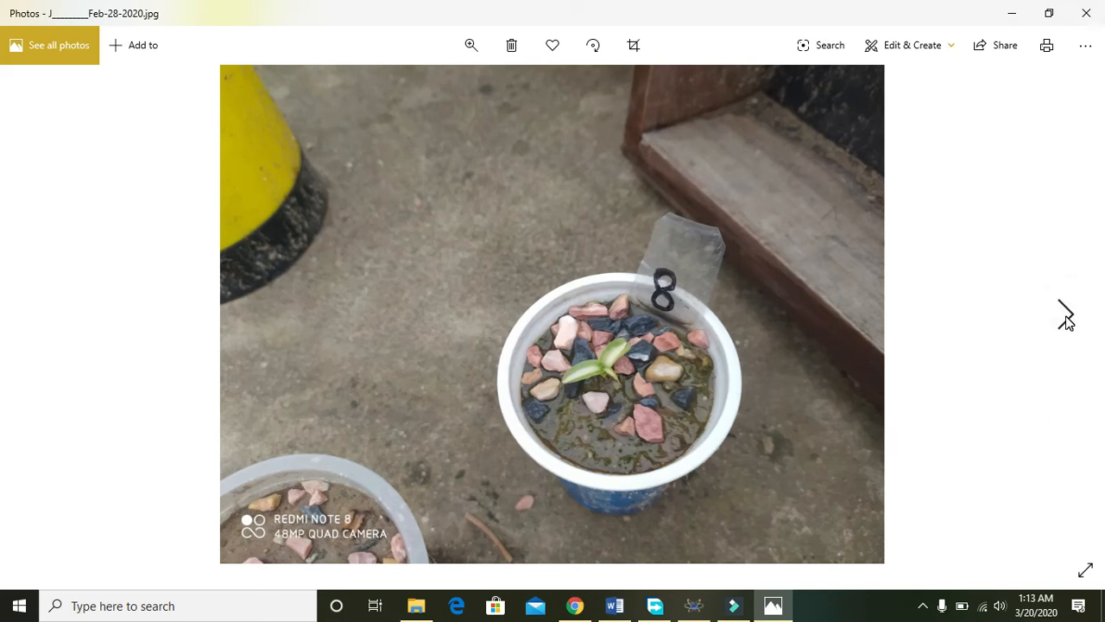
Step: Step forward, back to the March 1 photo, then on to the March 13 photo
{"action": "left_click", "coordinate": [1066, 313]}
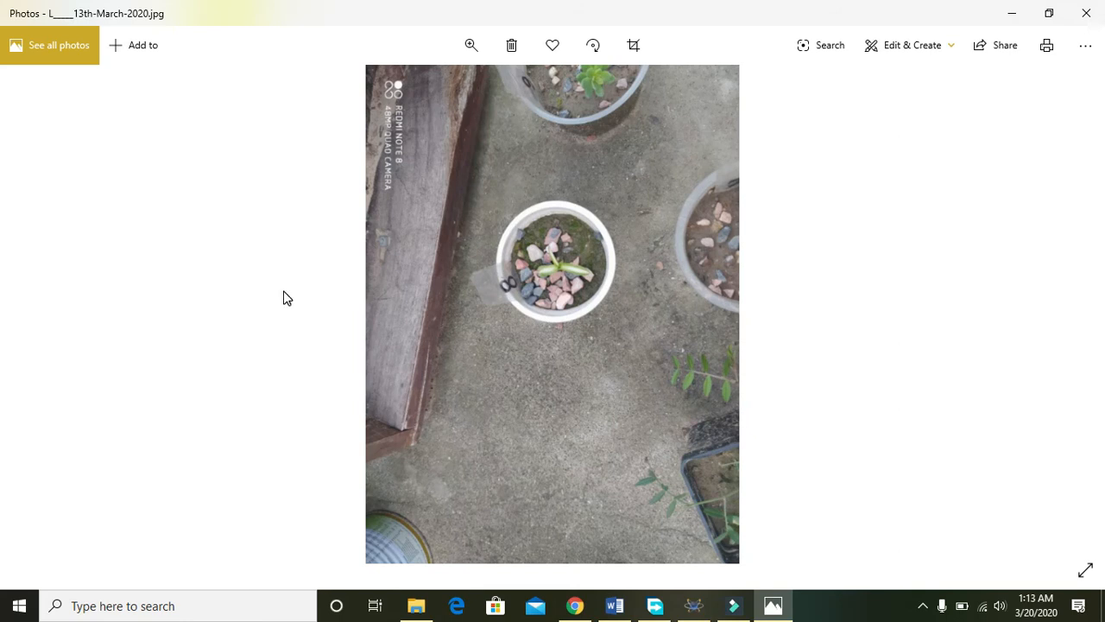
{"action": "left_click", "coordinate": [32, 313]}
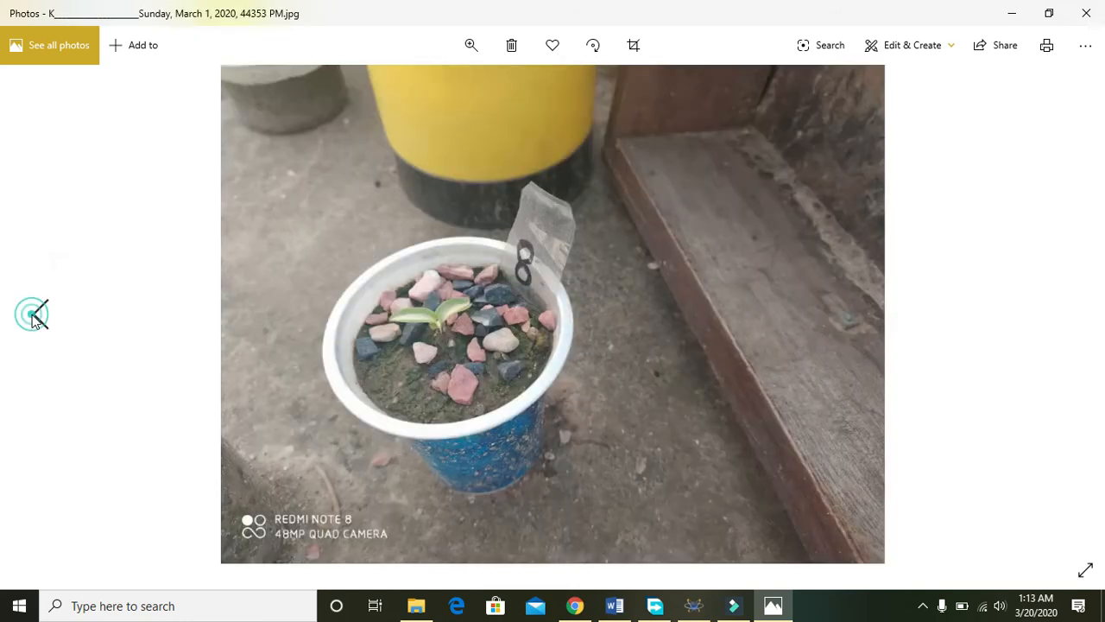
{"action": "mouse_move", "coordinate": [466, 323]}
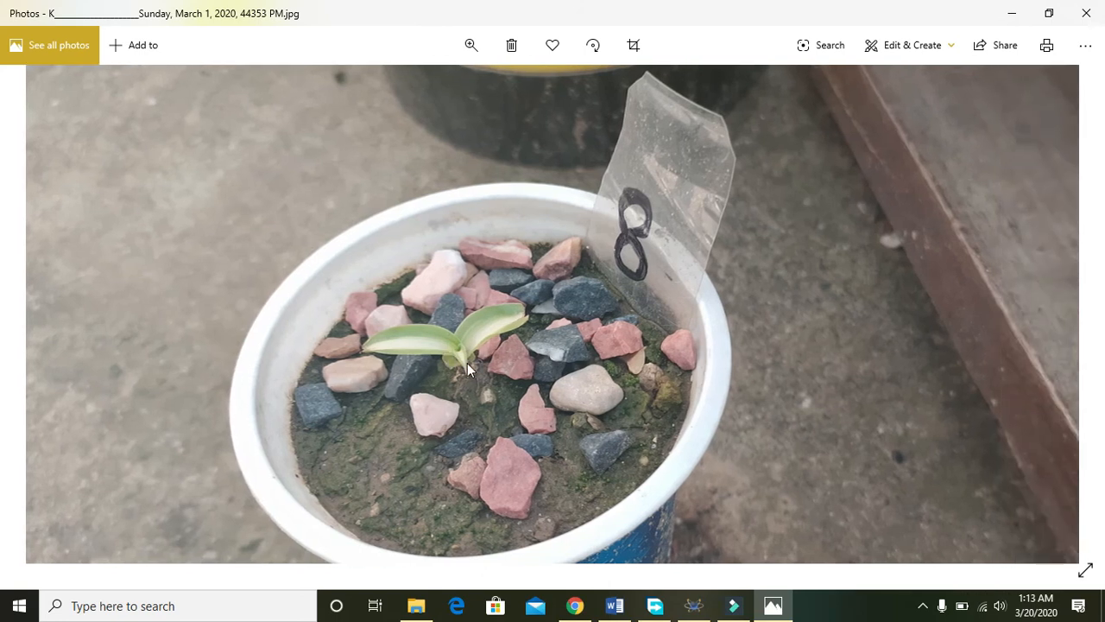
{"action": "mouse_move", "coordinate": [461, 326]}
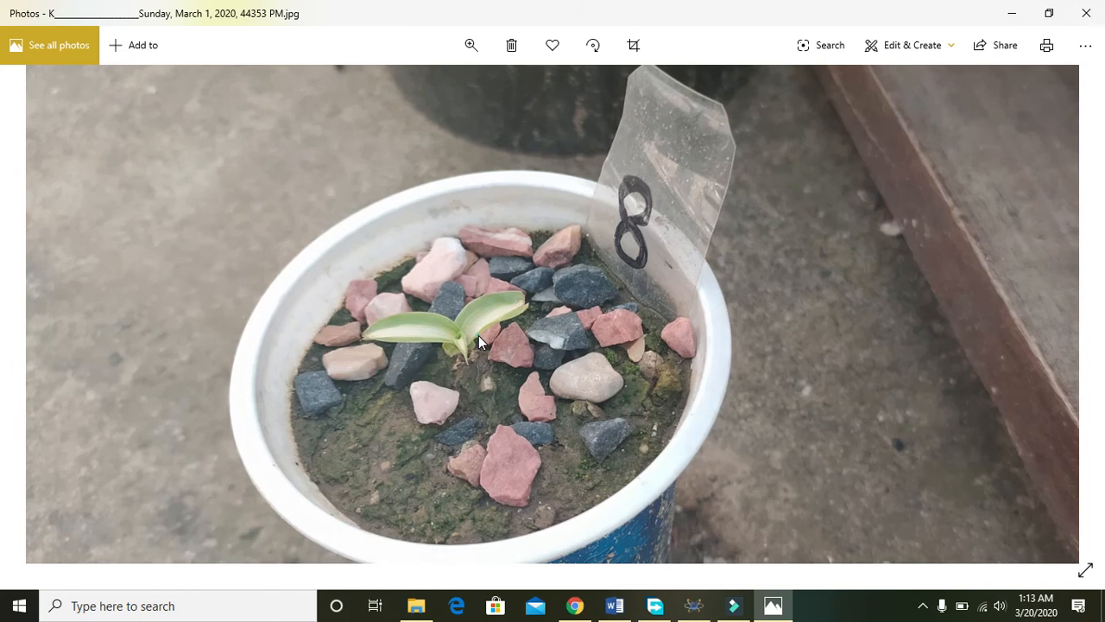
{"action": "left_click", "coordinate": [1064, 311]}
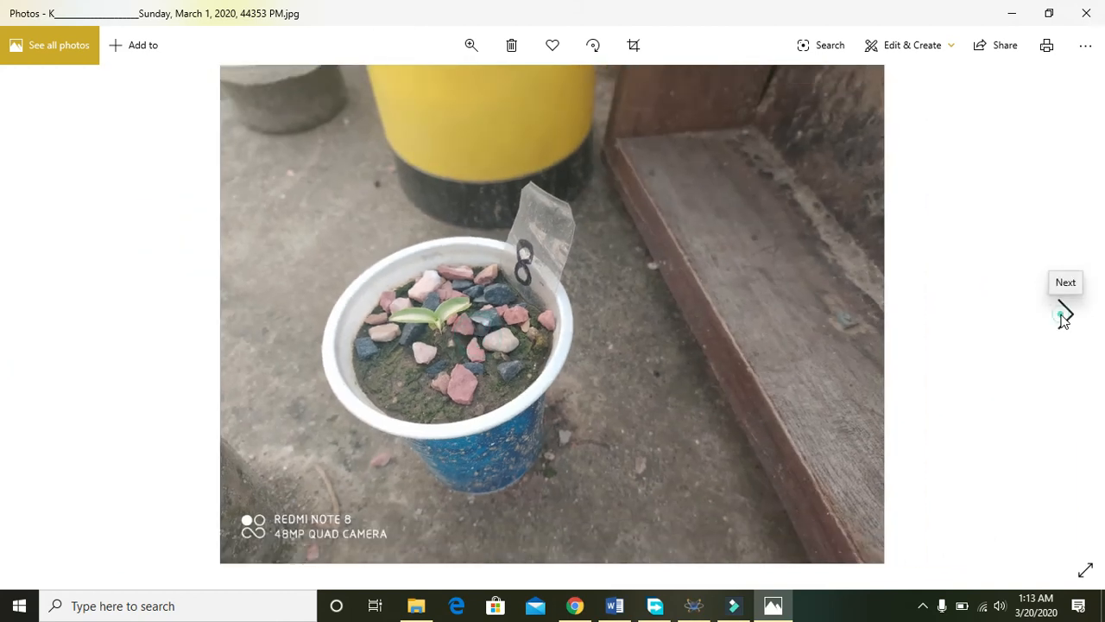
{"action": "left_click", "coordinate": [1064, 312]}
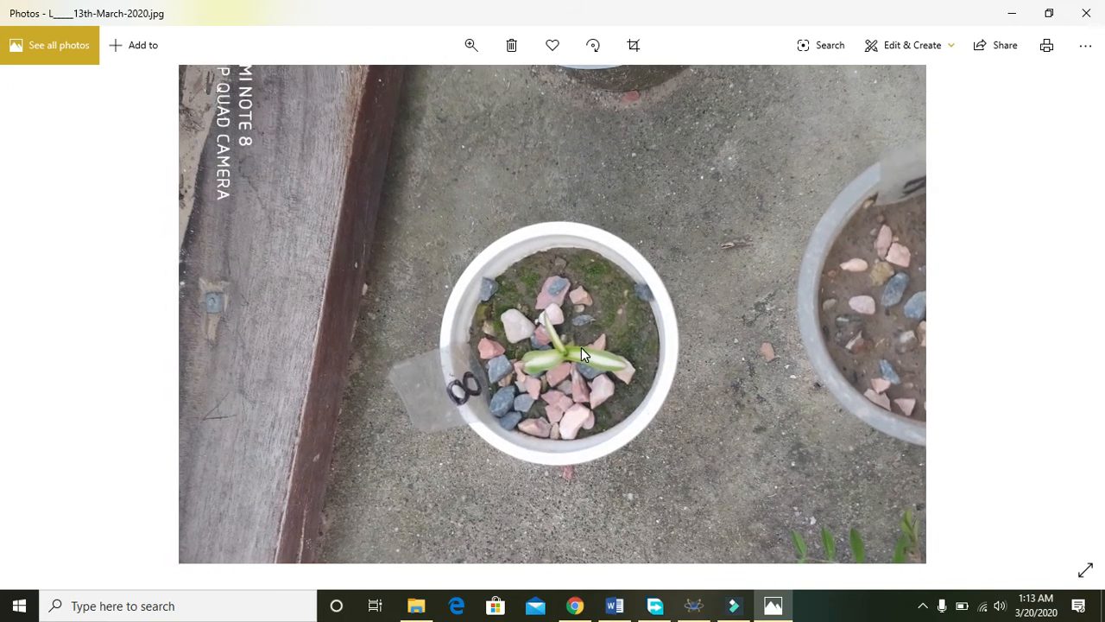
{"action": "mouse_move", "coordinate": [546, 308]}
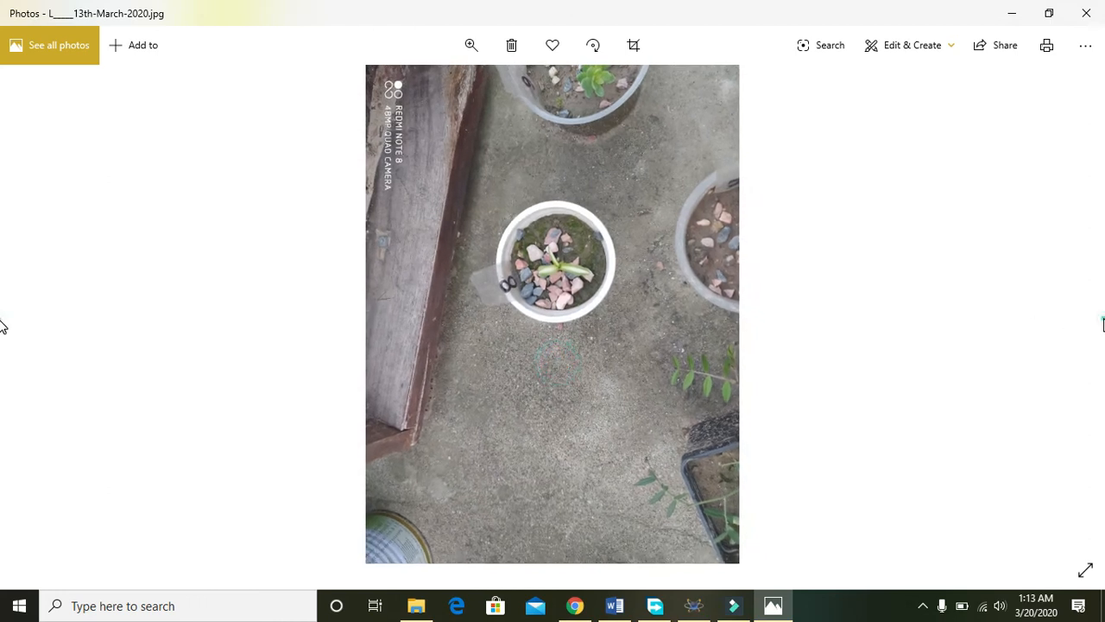
{"action": "mouse_move", "coordinate": [117, 333]}
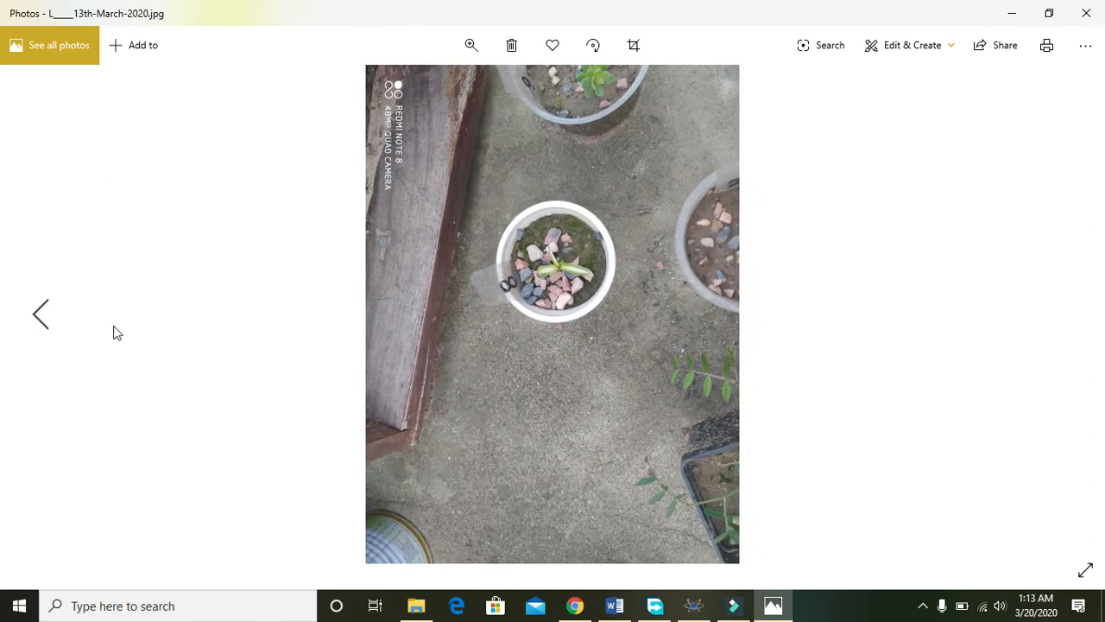
{"action": "mouse_move", "coordinate": [596, 313]}
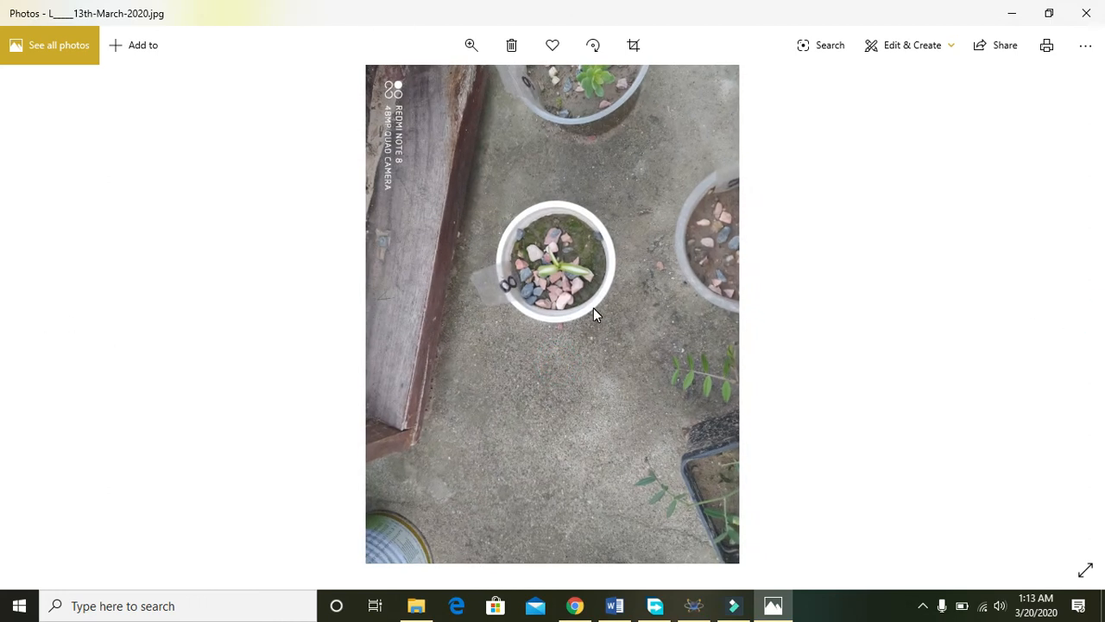